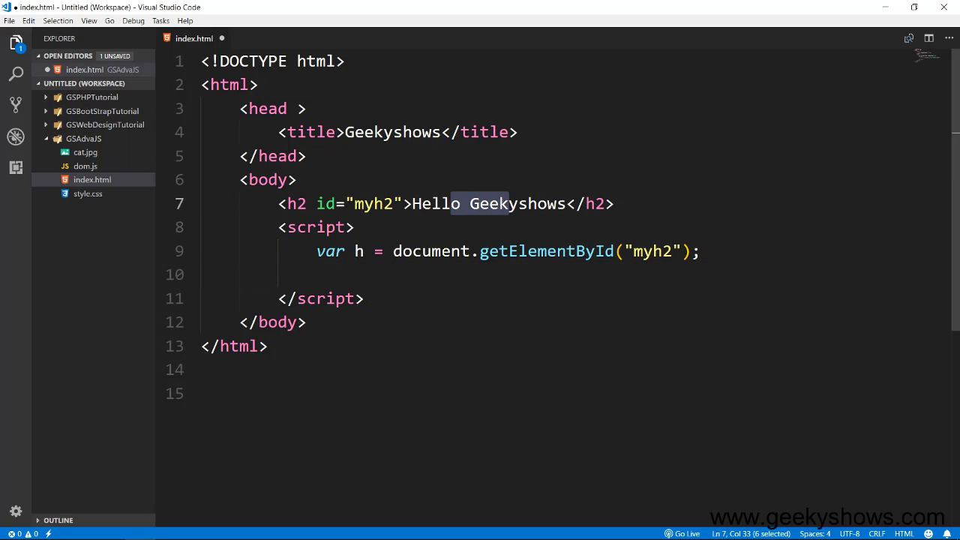
# Step: Highlight the start of the Hello Geekyshows heading in Chrome, then return to index.html
pyautogui.click(354, 251)
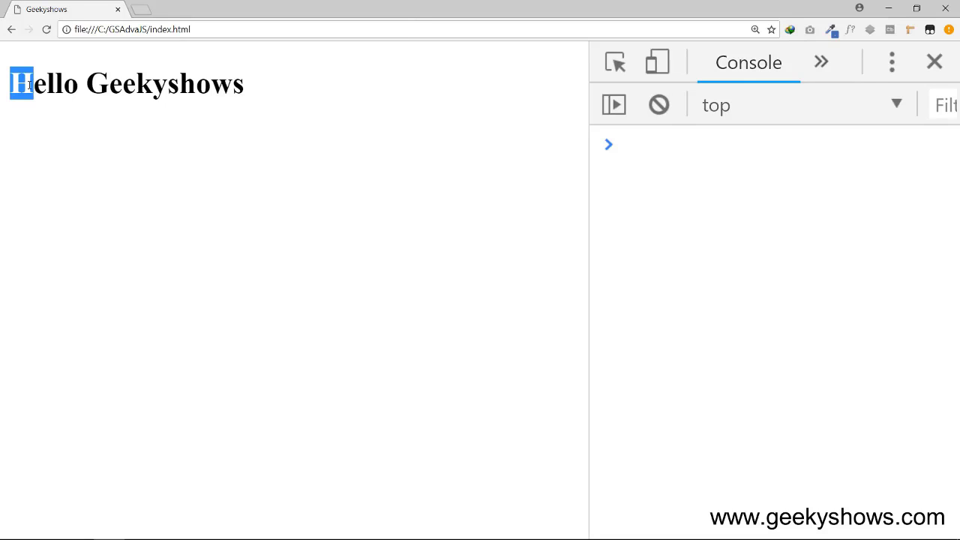
pyautogui.moveTo(13, 84); pyautogui.dragTo(47, 85)
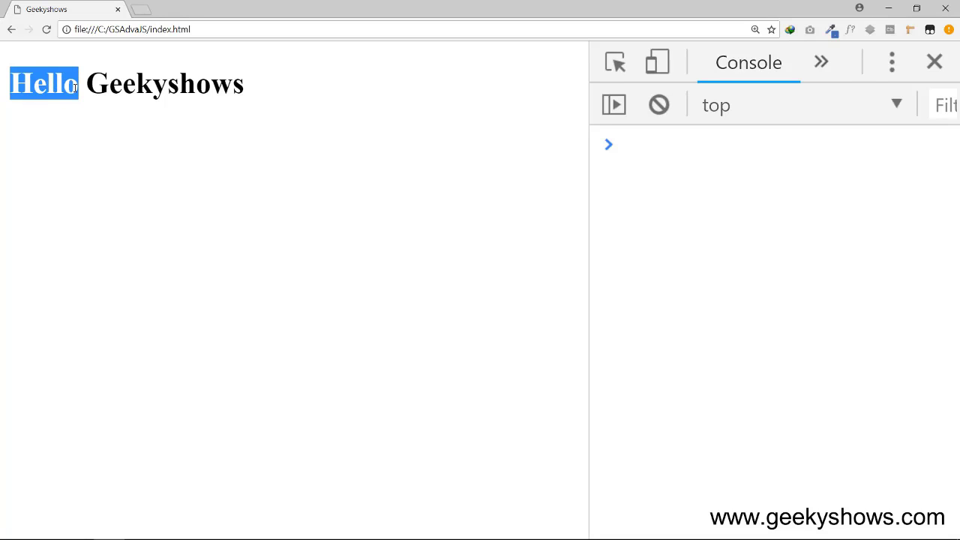
pyautogui.click(271, 109)
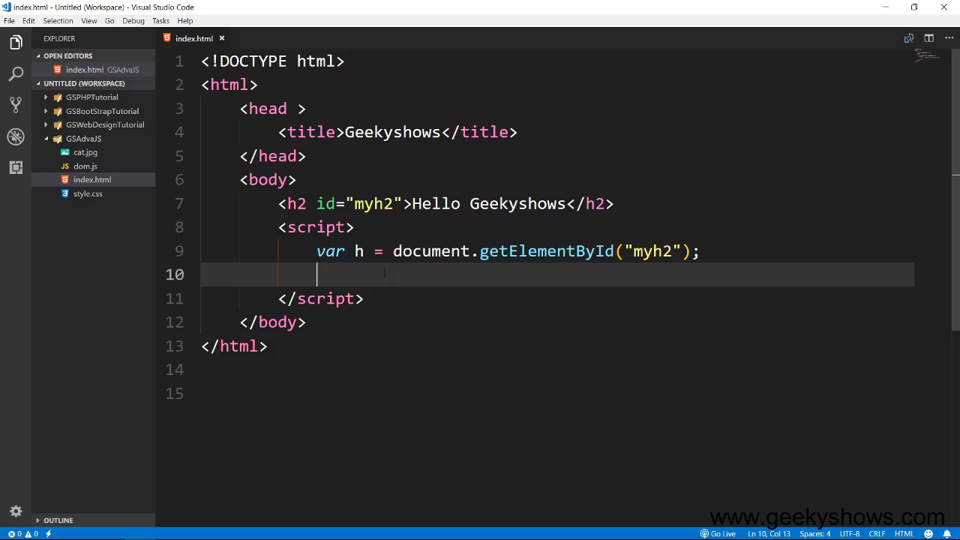
# Step: Type h.firstChild.insertData( on line 10 of the script
pyautogui.write('h.')
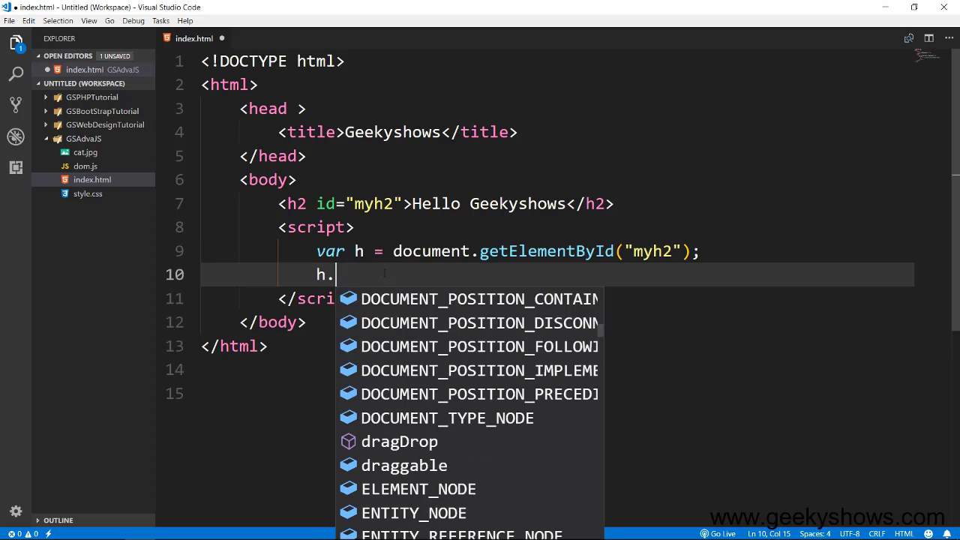
pyautogui.write('fir')
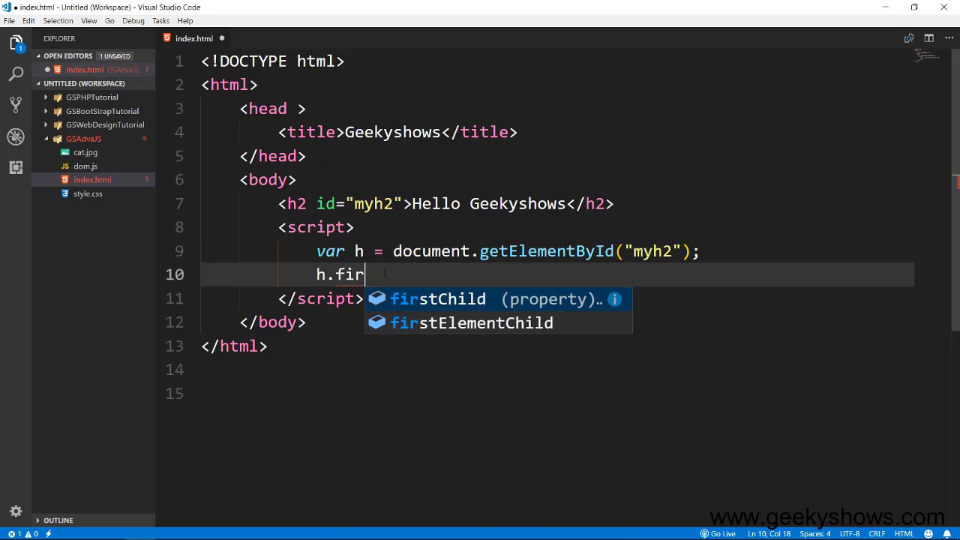
pyautogui.write('stChild.')
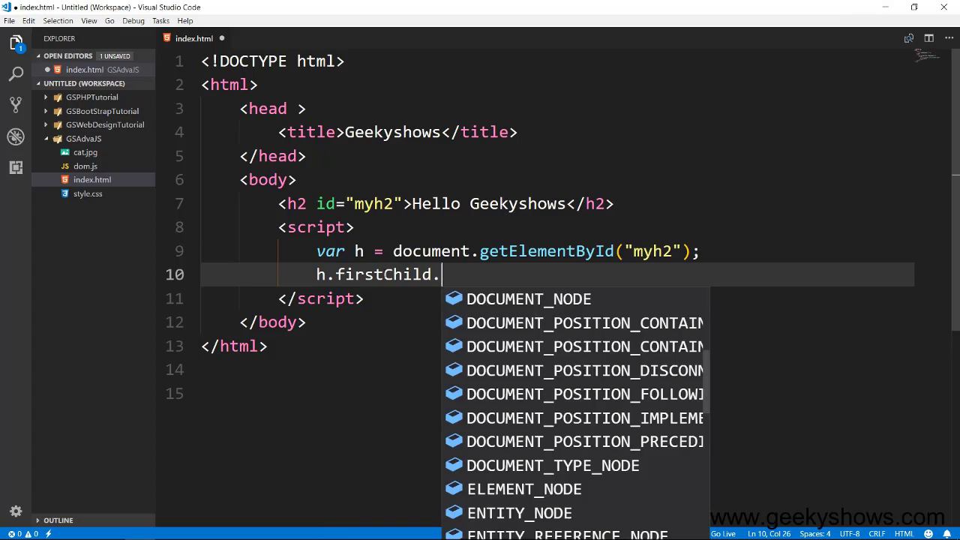
pyautogui.write('insertD')
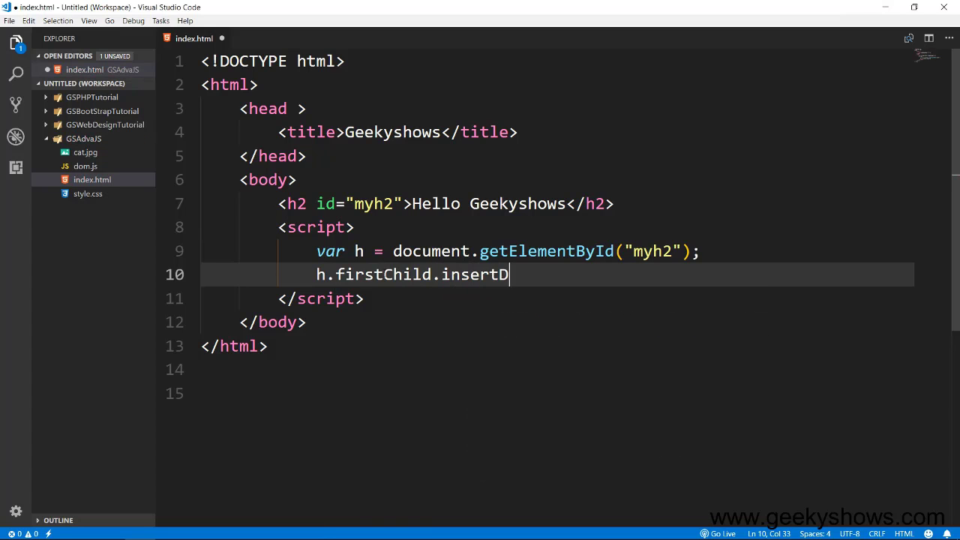
pyautogui.write('ata')
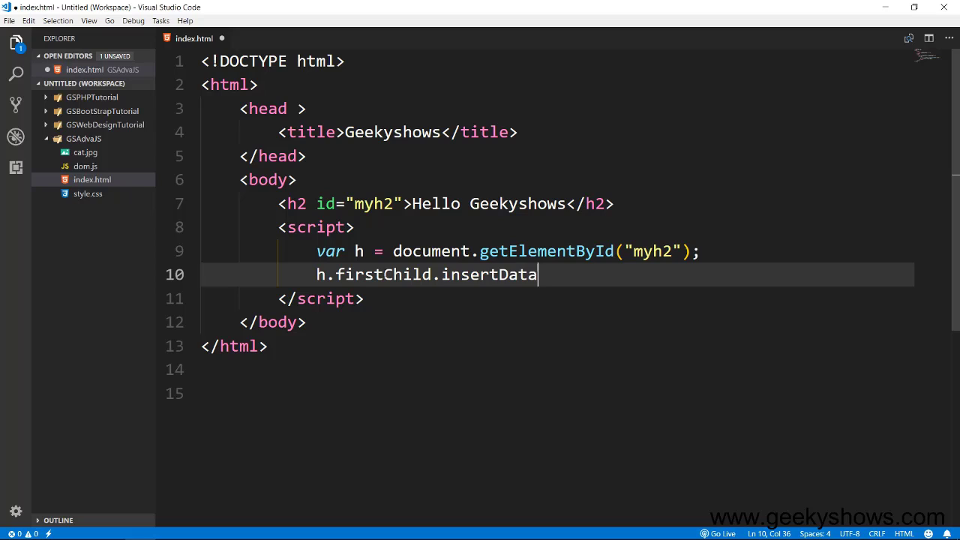
pyautogui.write('(')
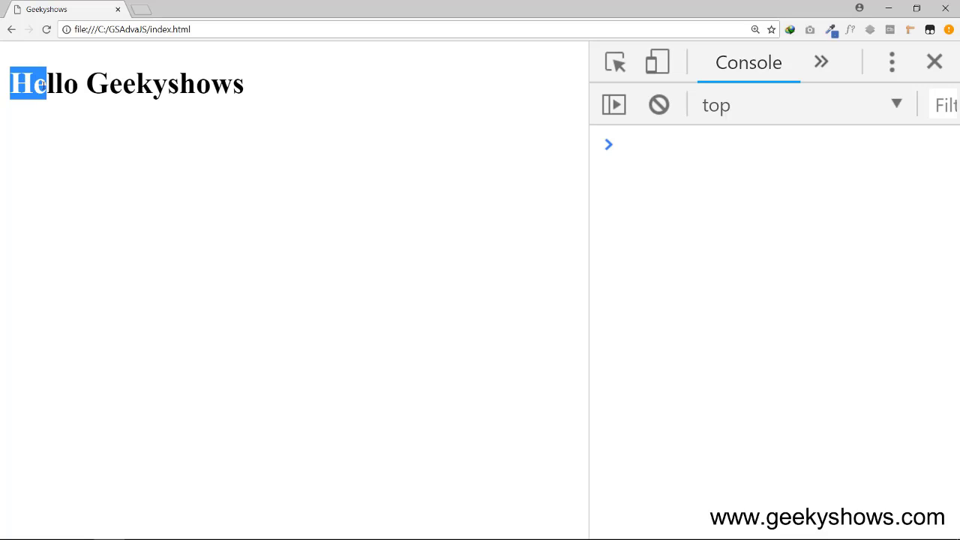
# Step: Highlight the first letters of the Hello heading in Chrome
pyautogui.moveTo(10, 83); pyautogui.dragTo(54, 83)
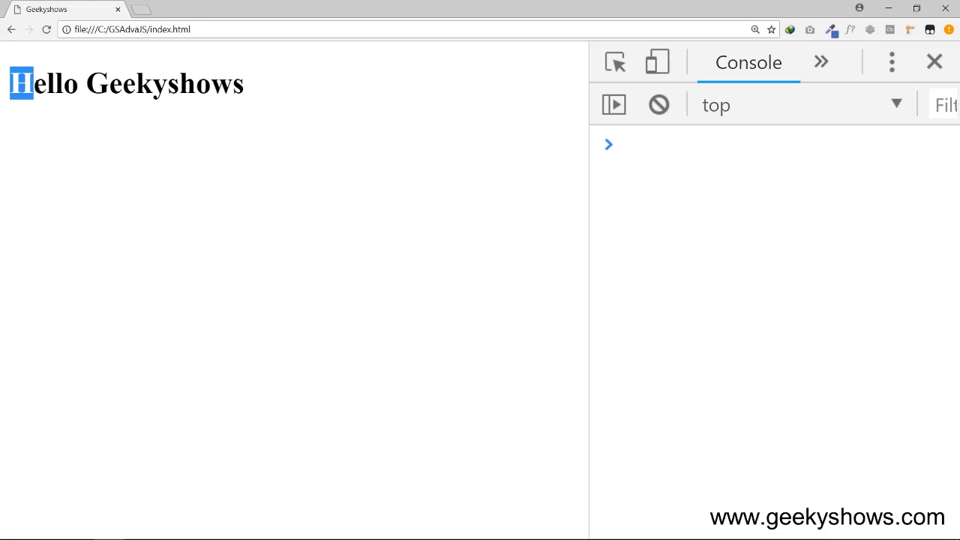
pyautogui.moveTo(14, 83); pyautogui.dragTo(55, 84)
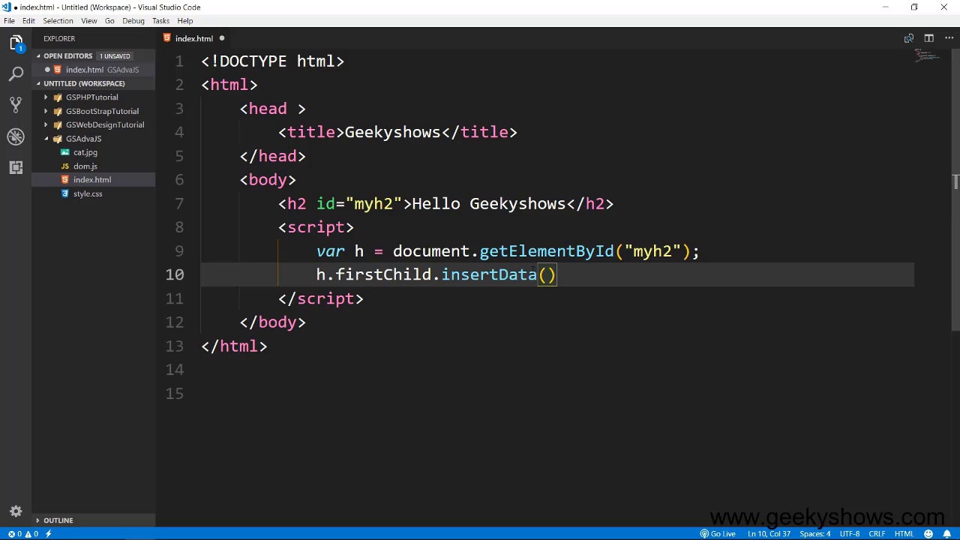
# Step: Pass 2 and " bye " to insertData and save index.html
pyautogui.write('2, "')
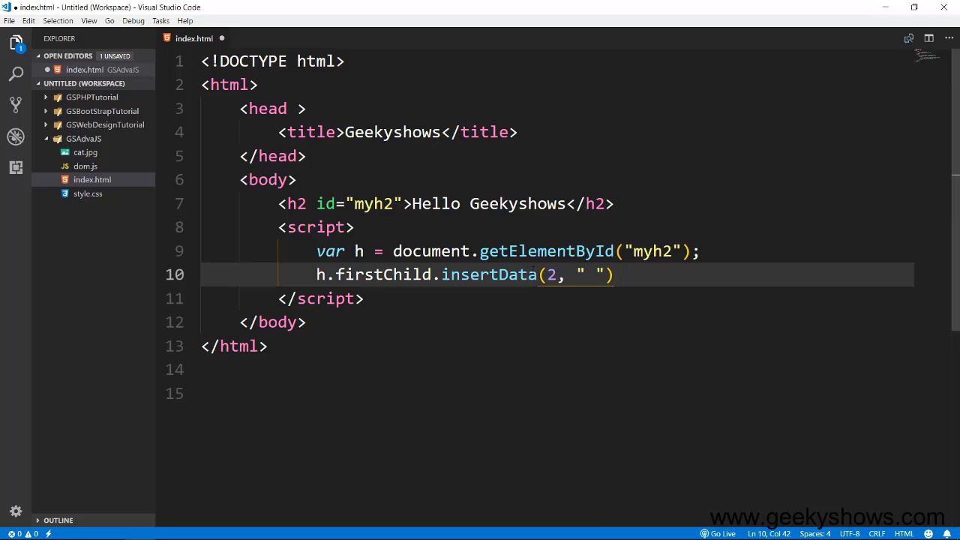
pyautogui.write('bye')
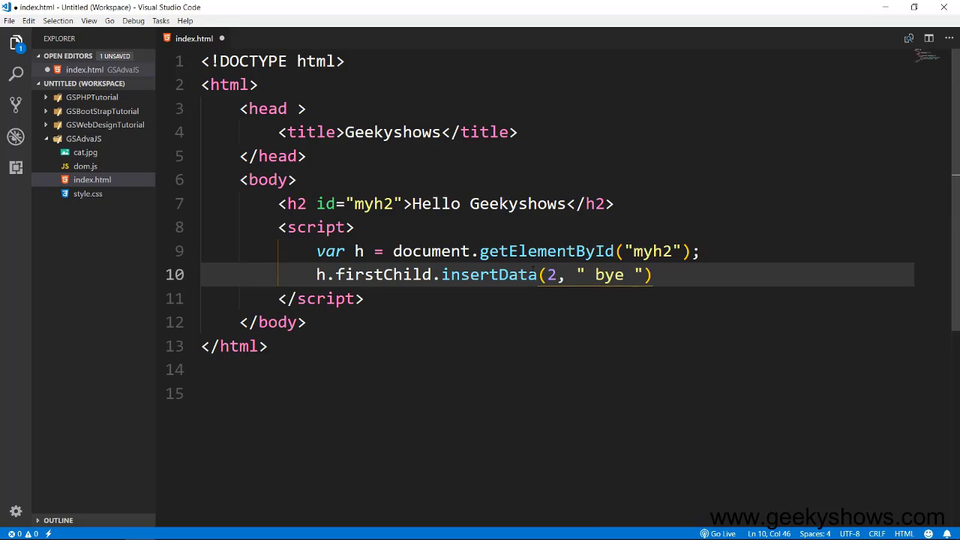
pyautogui.press('Ctrl+s')
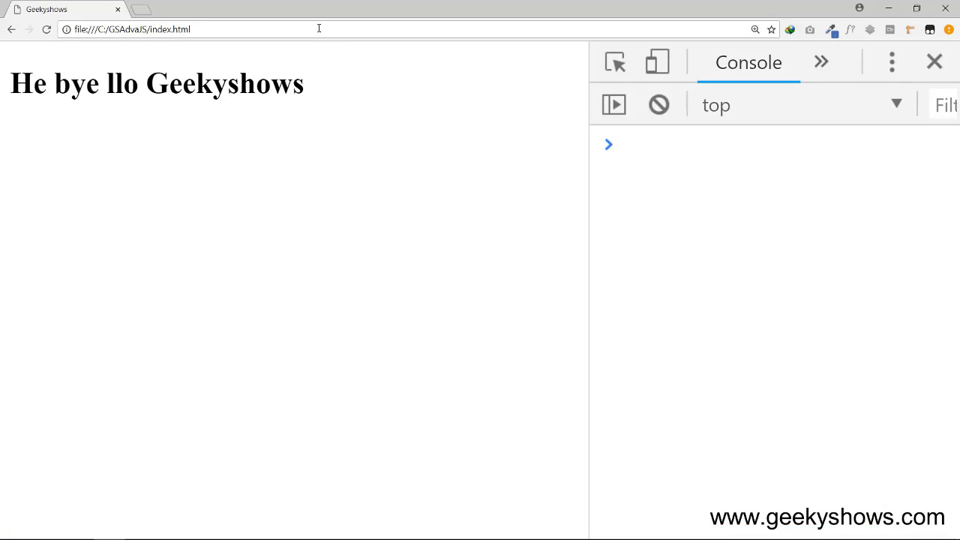
pyautogui.doubleClick(70, 82)
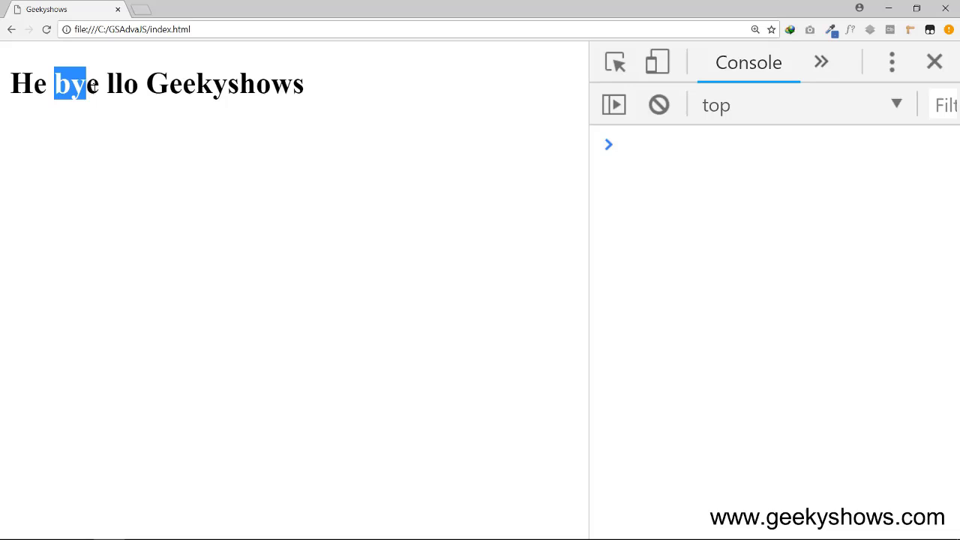